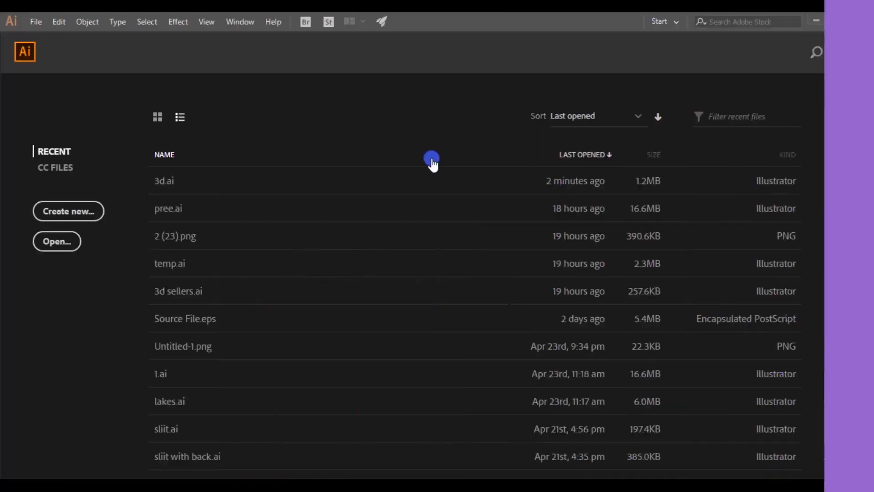
Create a new 1920 x 1080 px document named '3d text' via File > New.
left_click(36, 21)
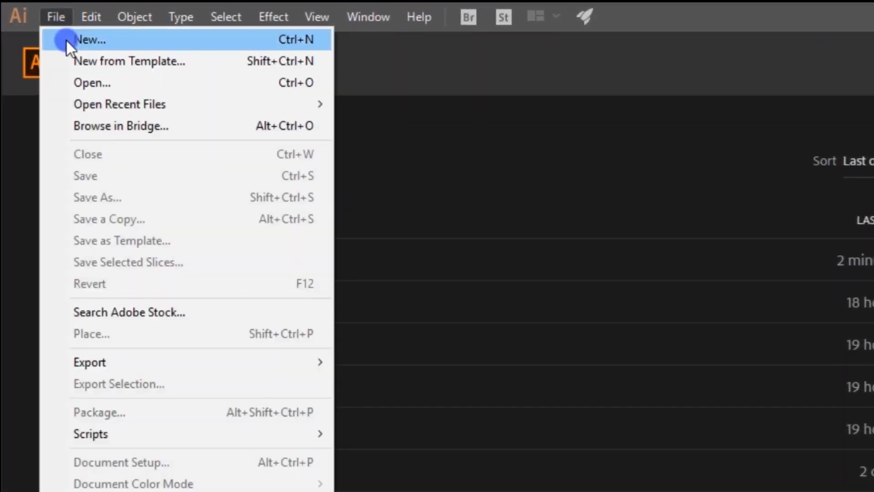
left_click(88, 39)
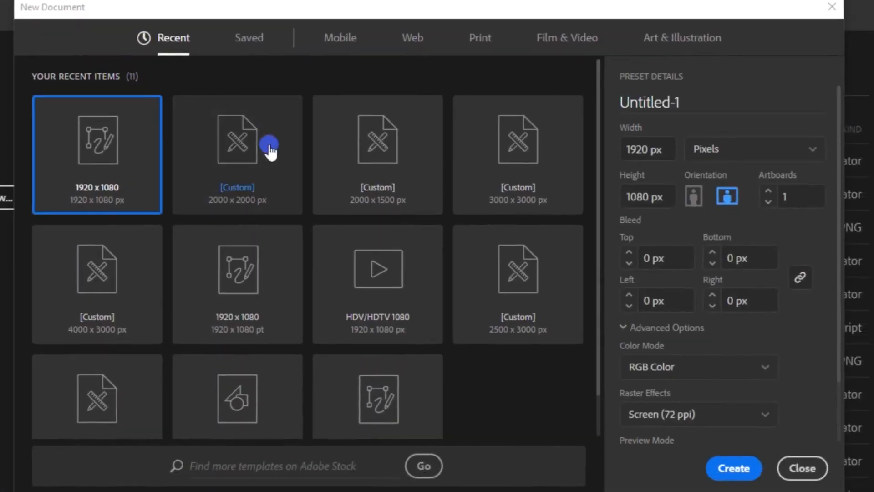
mouse_move(100, 189)
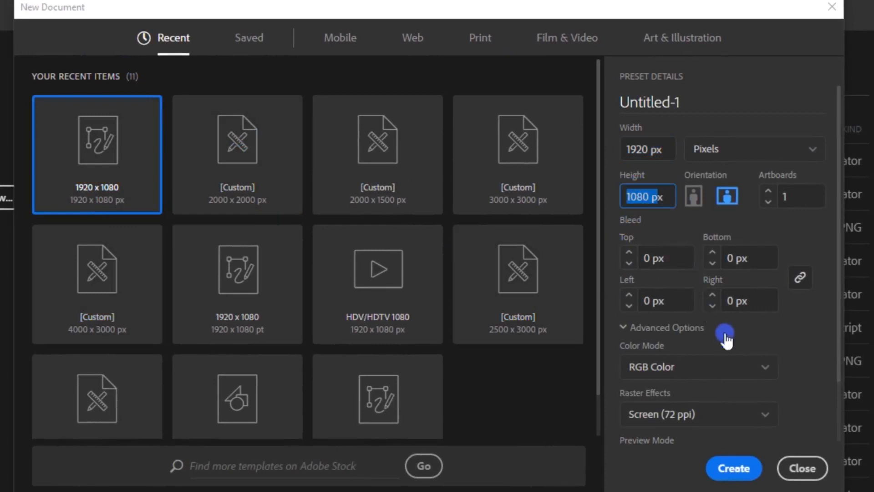
scroll("down", 3)
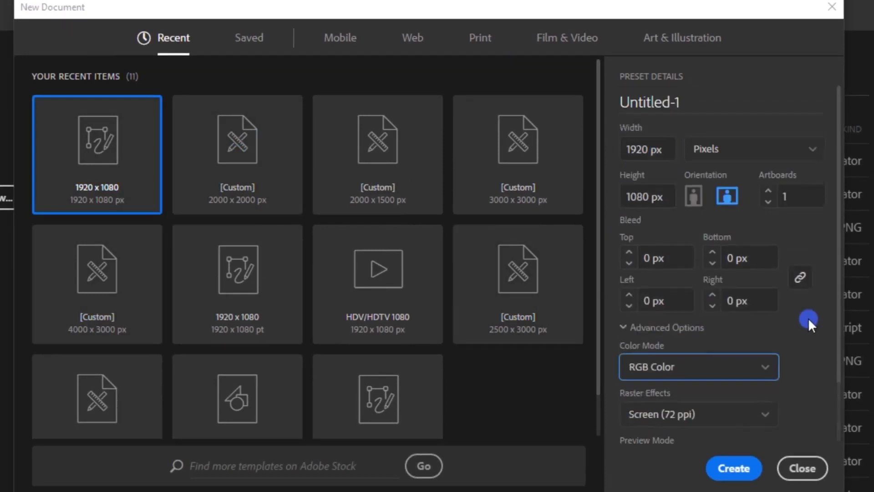
type("3d text")
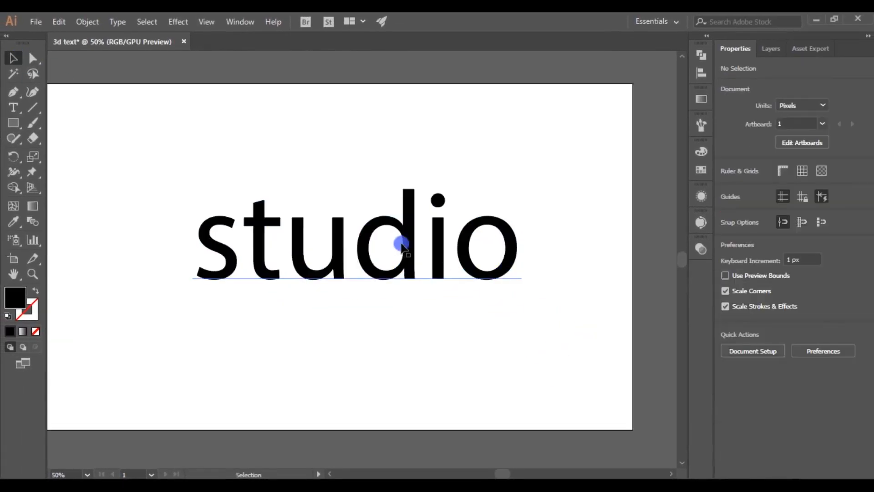
Set the 'studio' text in Quark Storm Regular, found by searching 'qua'.
left_click(401, 245)
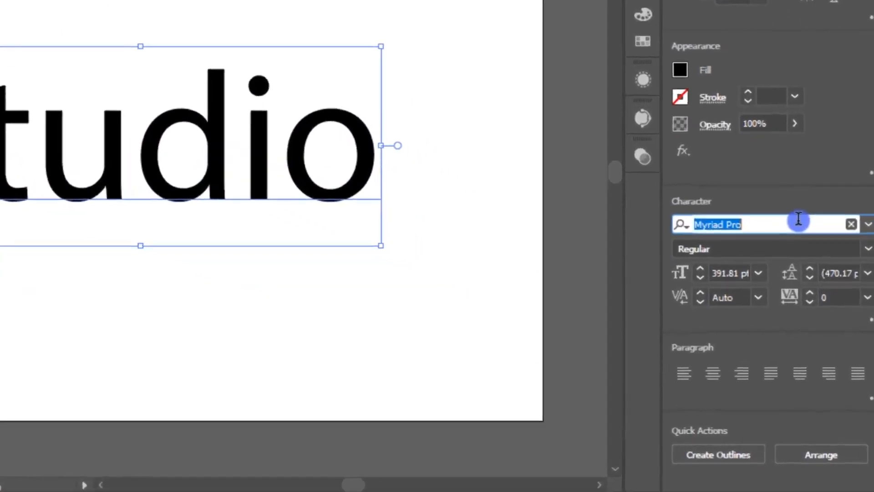
type("qua")
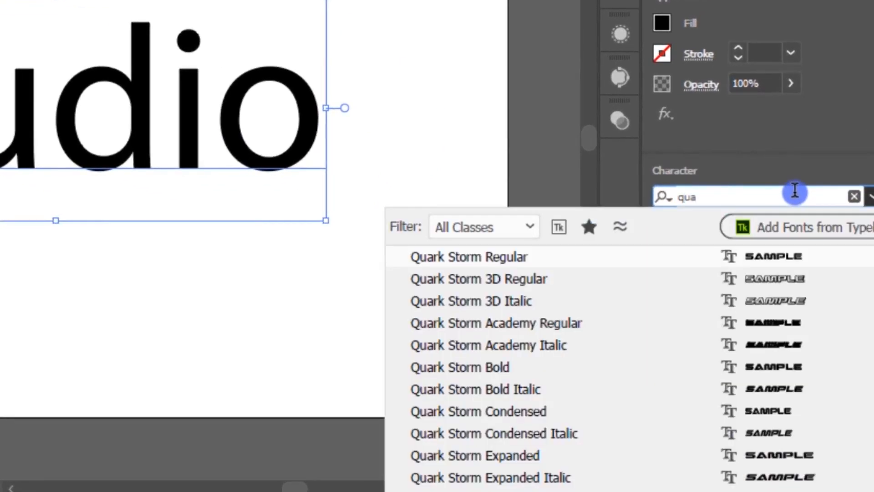
left_click(469, 256)
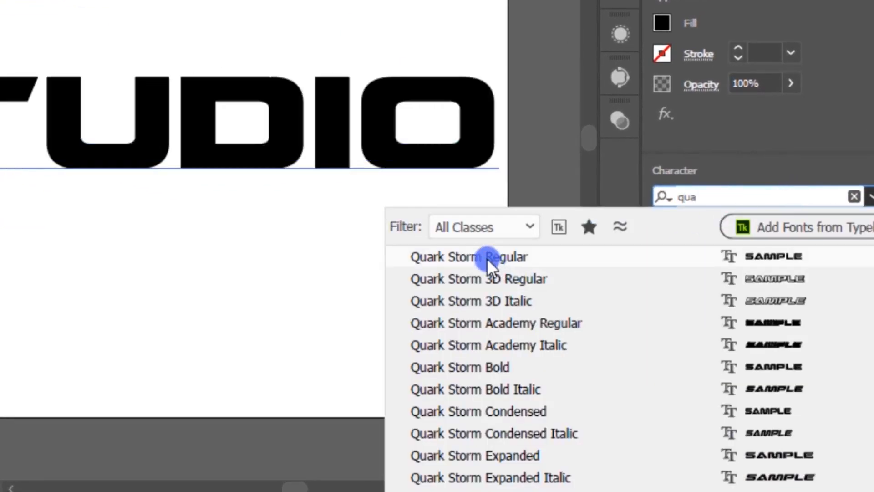
left_click(468, 256)
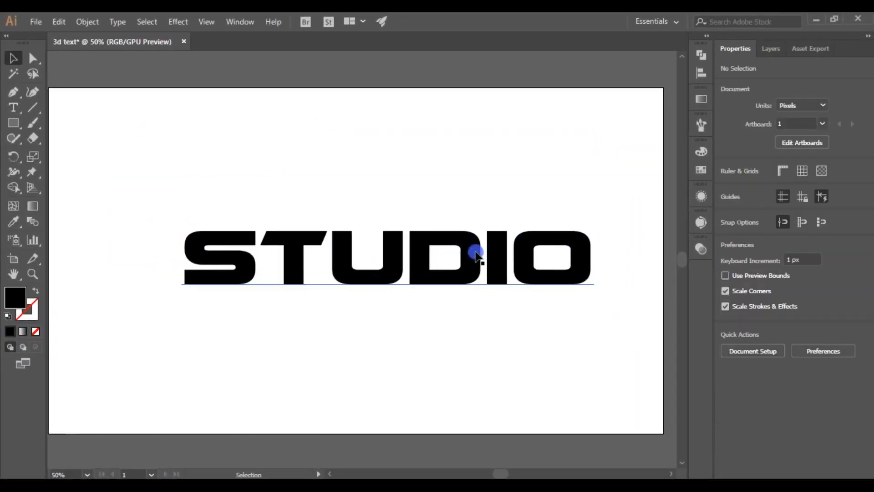
Convert the STUDIO text to outlines and fill it with a light gray swatch.
left_click(476, 254)
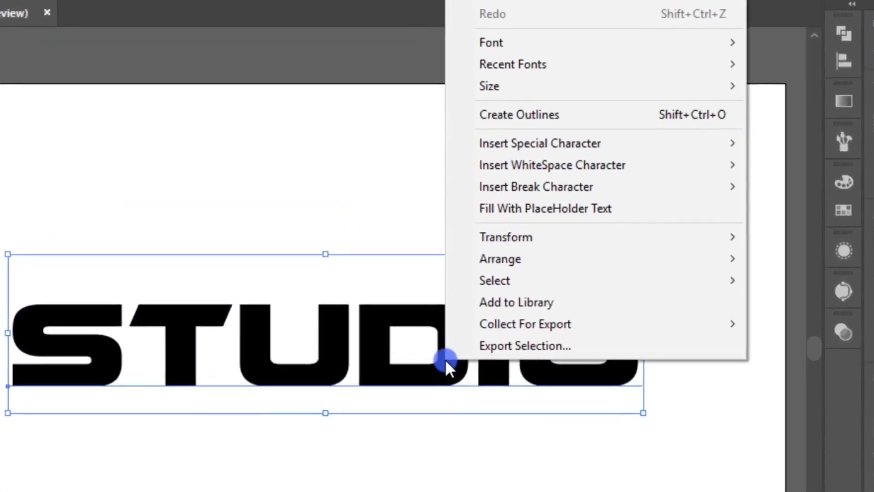
left_click(518, 115)
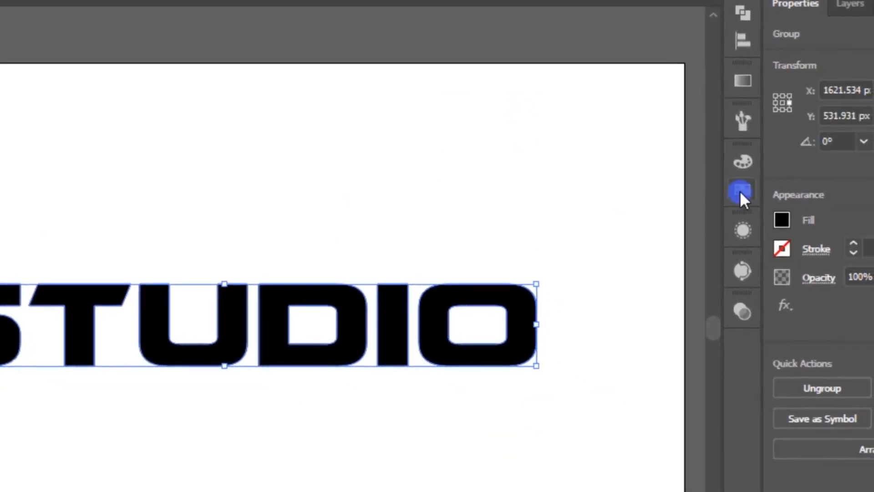
left_click(742, 190)
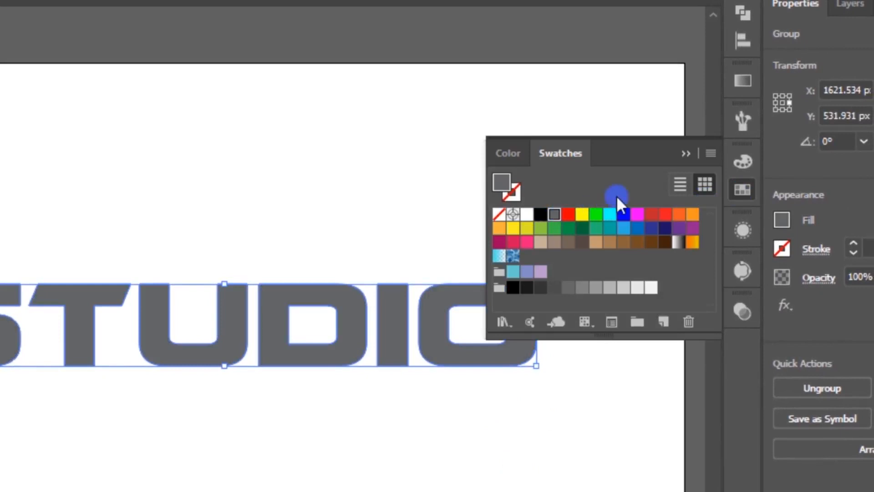
left_click(96, 13)
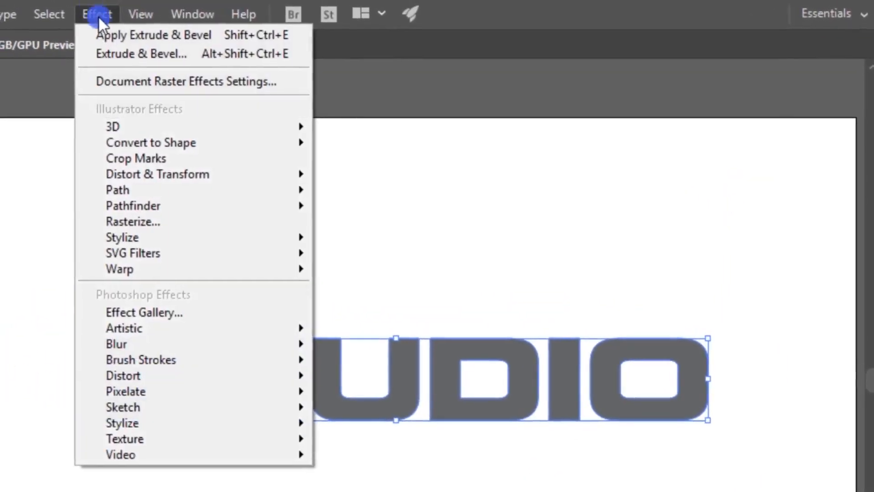
mouse_move(112, 126)
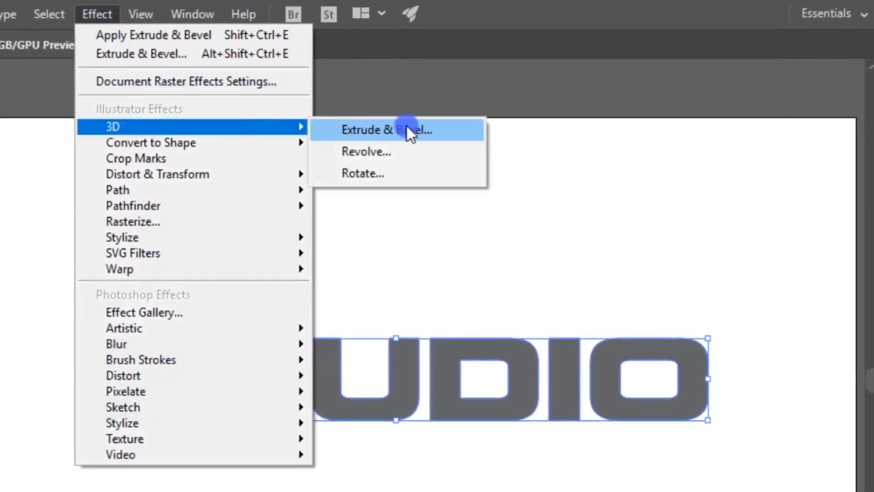
Apply Extrude & Bevel with 150 pt depth, 150 blend steps, no shading colour, light at lower left.
left_click(387, 129)
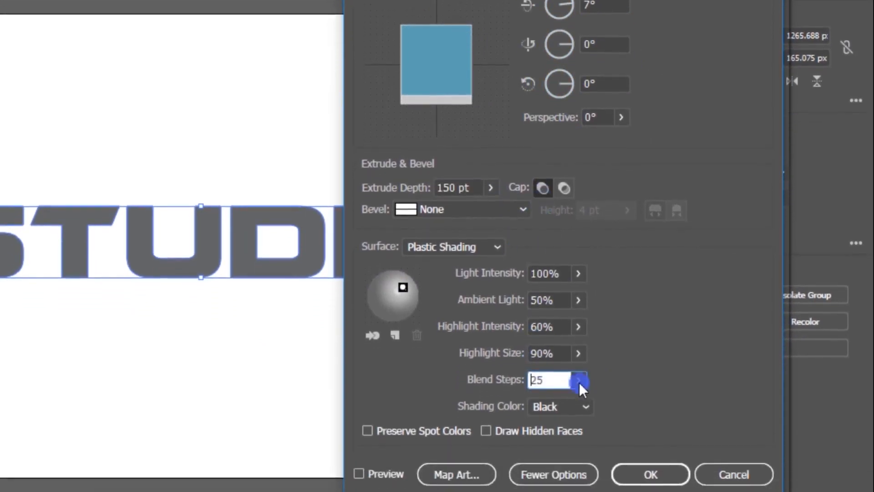
type("150")
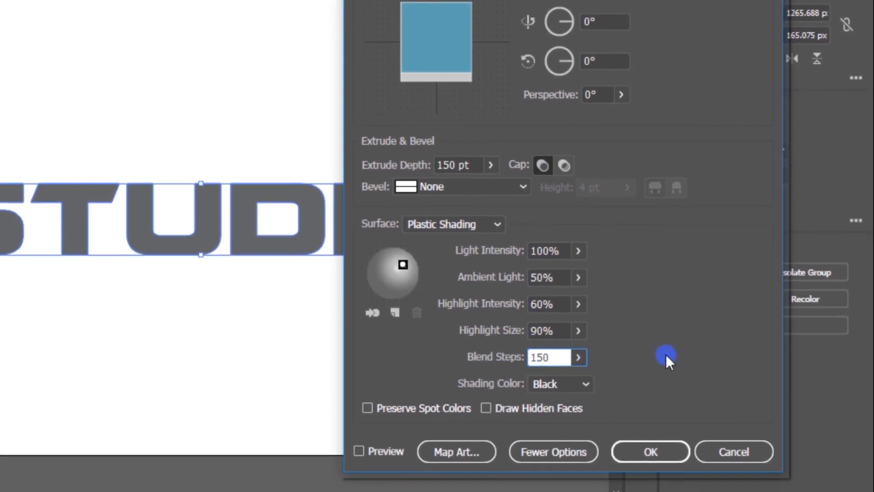
left_click(559, 383)
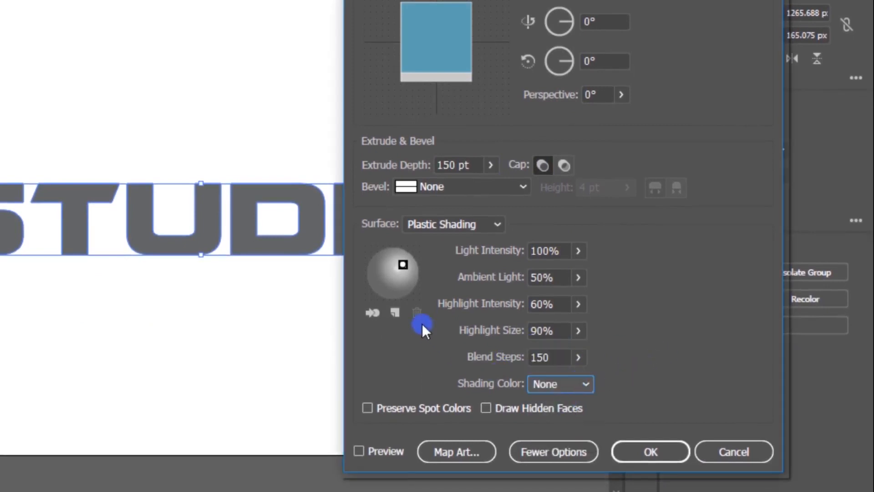
left_click(367, 451)
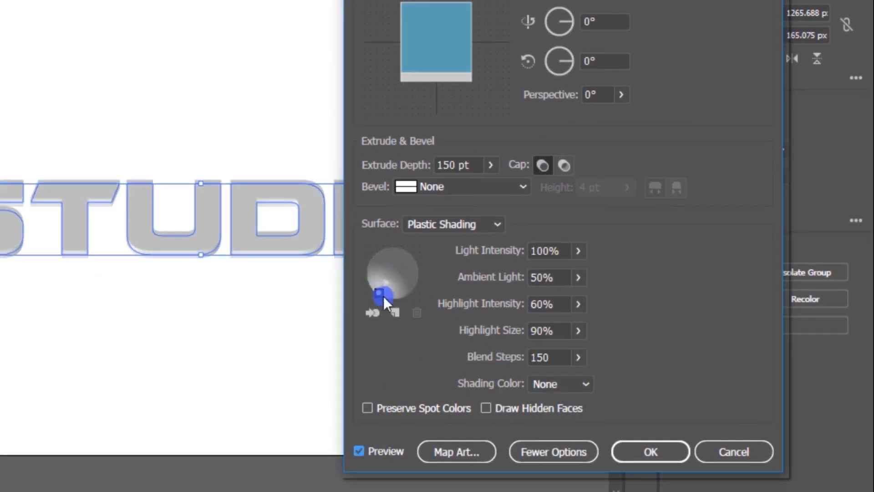
left_click(650, 451)
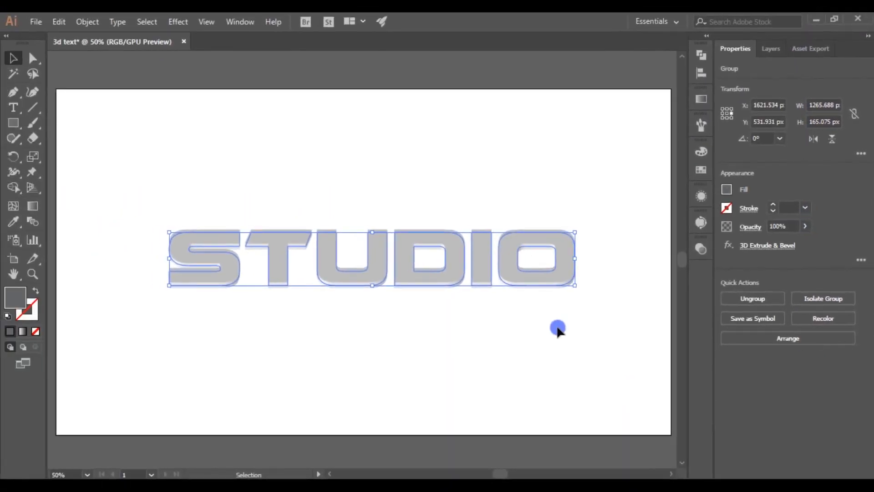
mouse_move(88, 22)
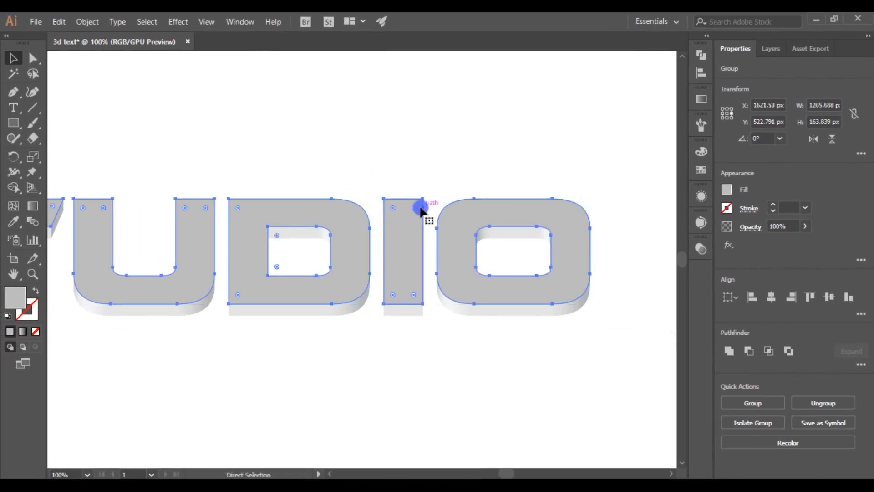
Expand the 3D appearance and list Layer 1's objects in the Layers panel.
key("ctrl+g")
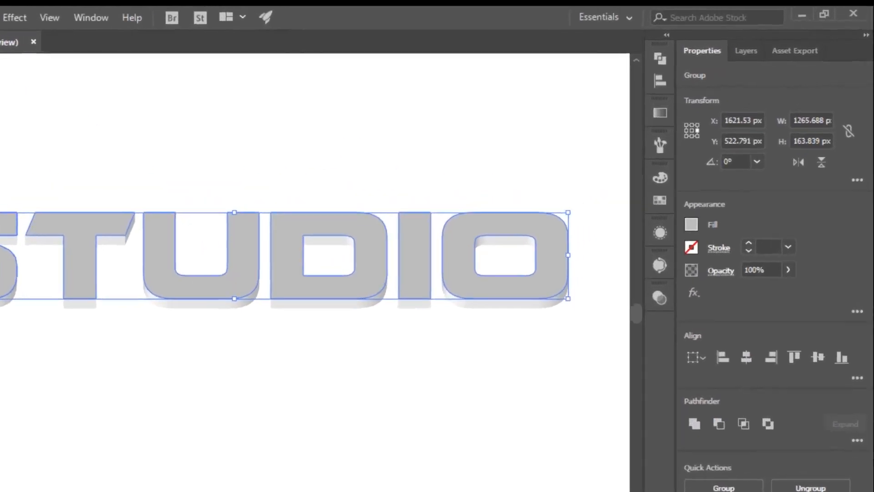
left_click(745, 50)
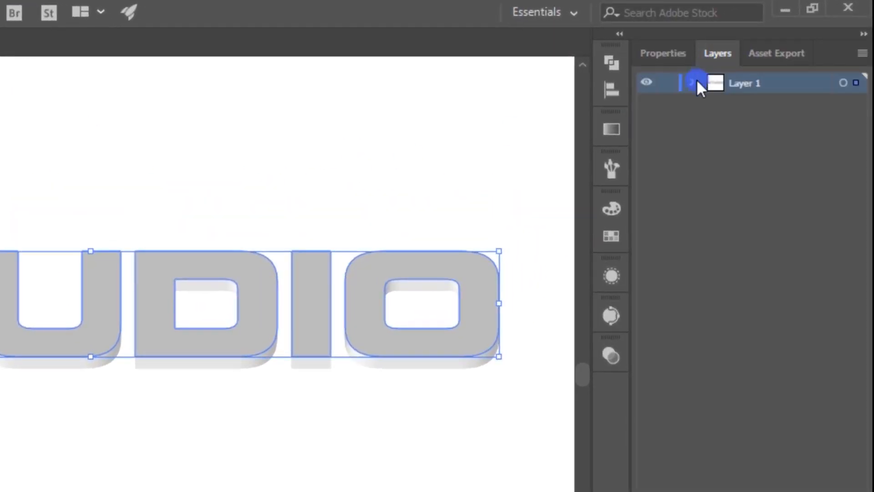
left_click(694, 83)
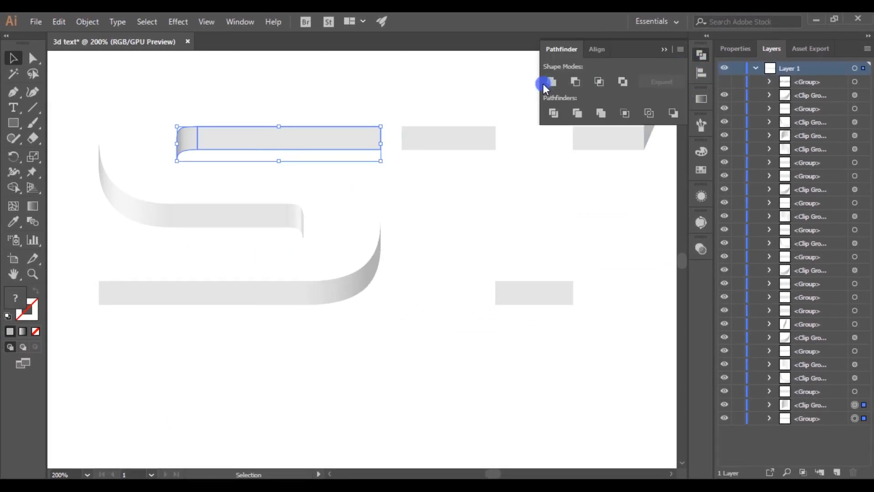
Select all the extruded side pieces of the letters and group them with Ctrl+G.
left_click(552, 81)
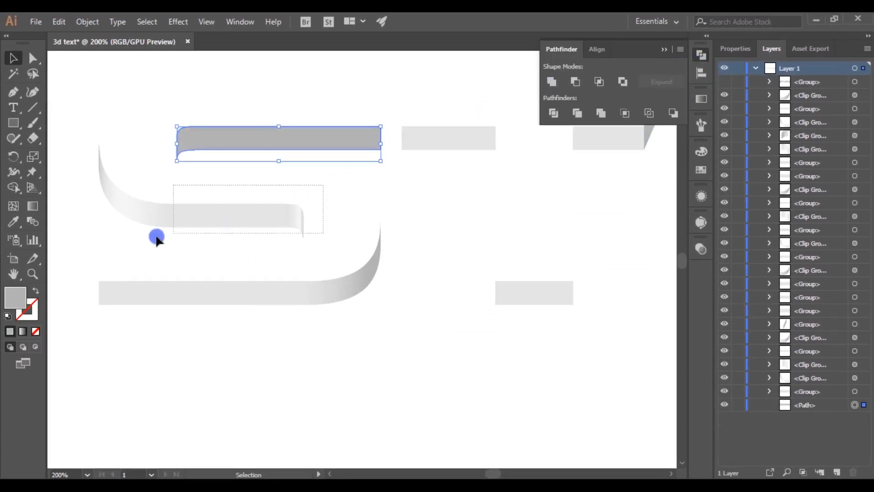
left_click(552, 81)
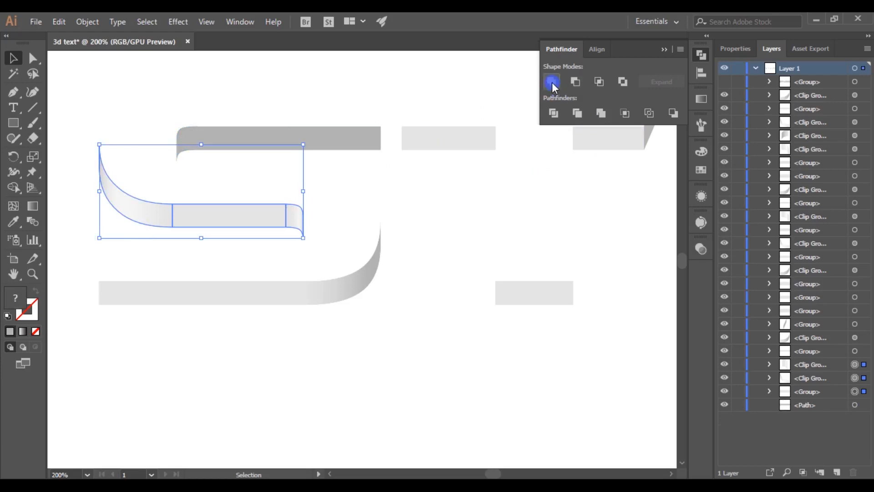
left_click(551, 81)
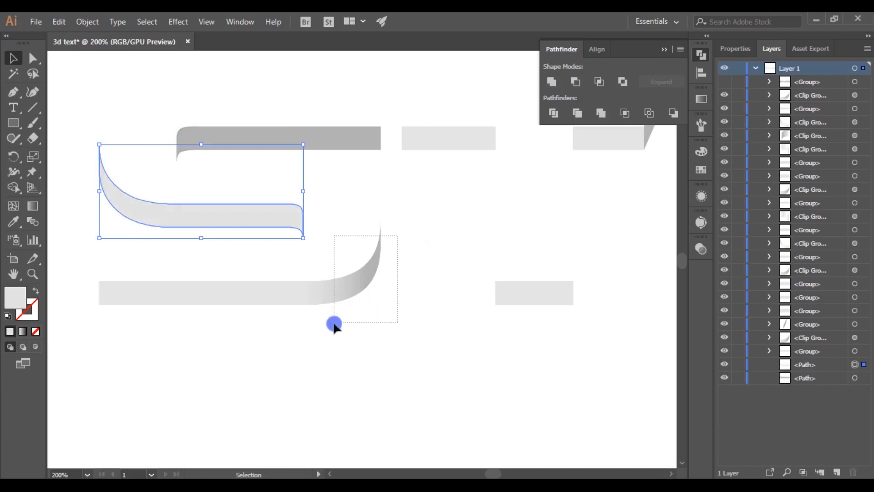
left_click(550, 81)
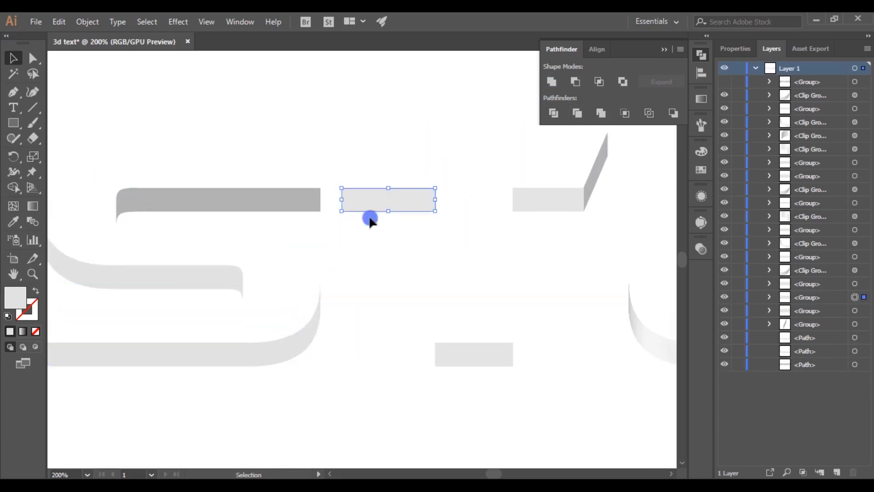
left_click(551, 81)
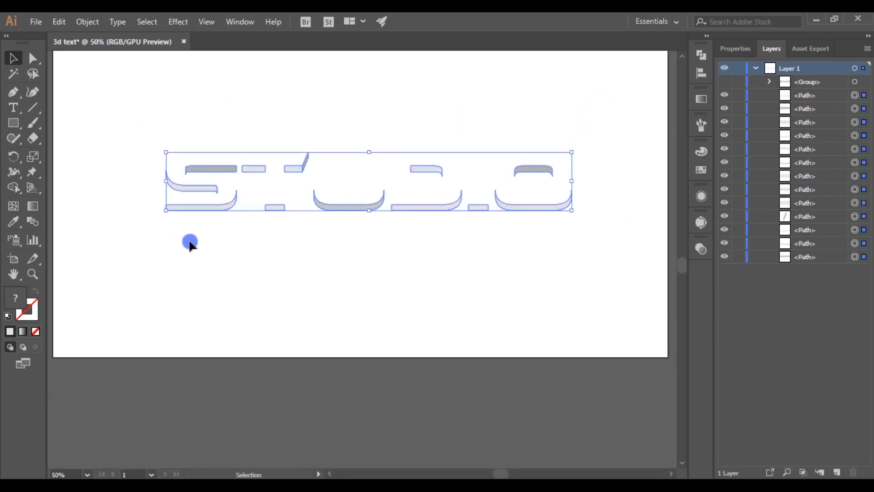
key("ctrl+g")
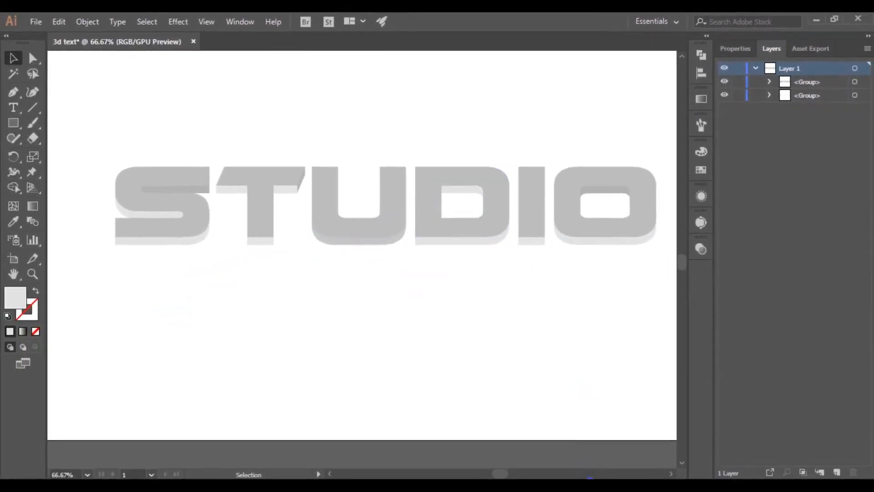
Fill the STUDIO faces with the saved purple gradient and run it vertically top to bottom.
left_click(449, 209)
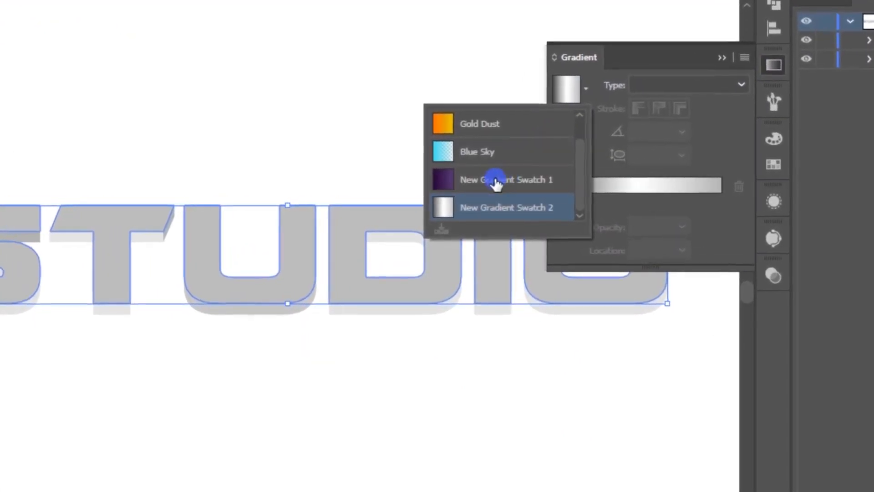
left_click(496, 179)
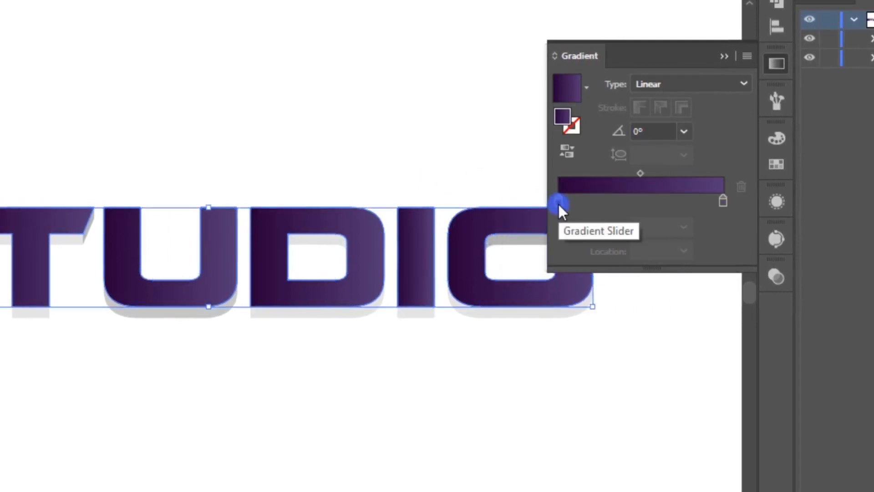
double_click(559, 203)
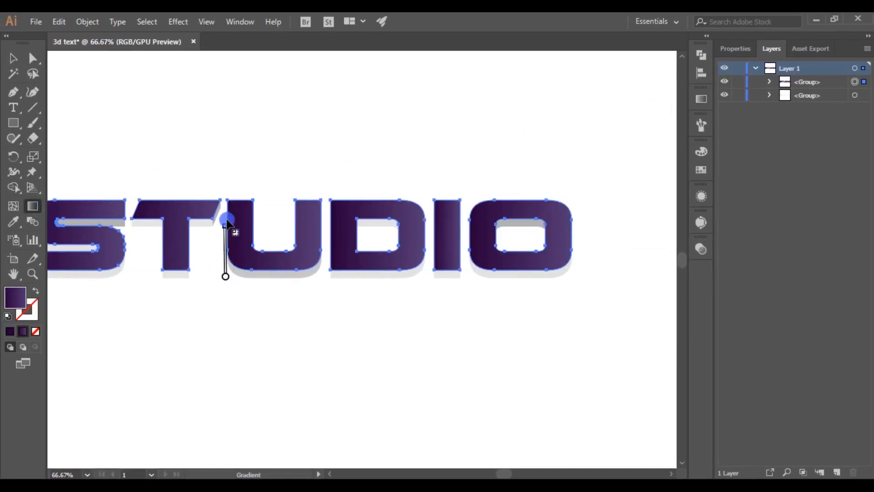
left_click_drag(226, 220, 226, 198)
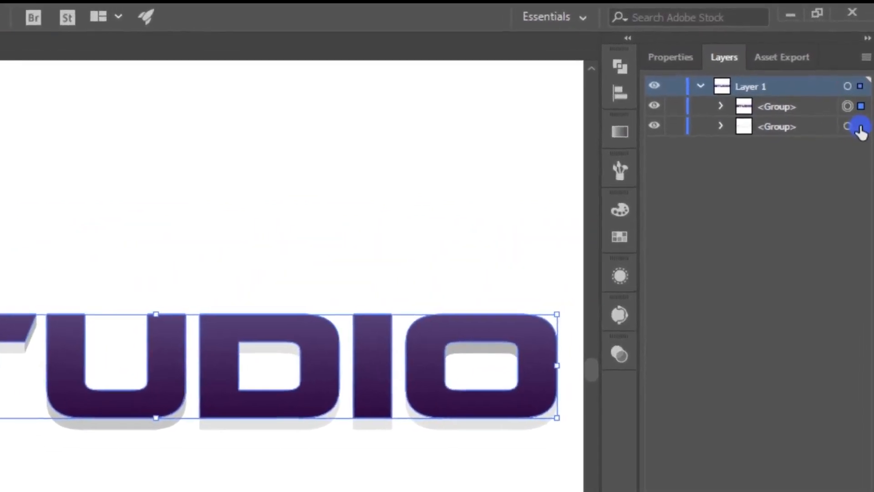
Fill the sides group with New Gradient Swatch 2 and adjust its leftmost stop to silver.
left_click(847, 127)
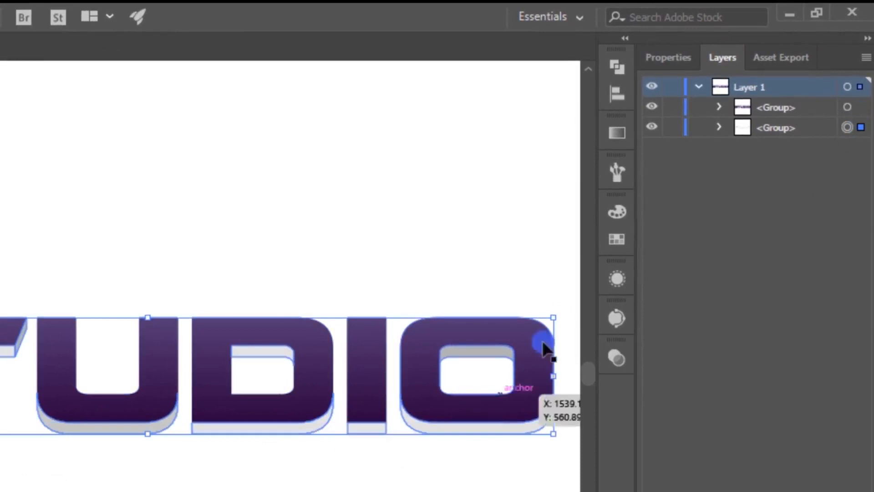
left_click(415, 156)
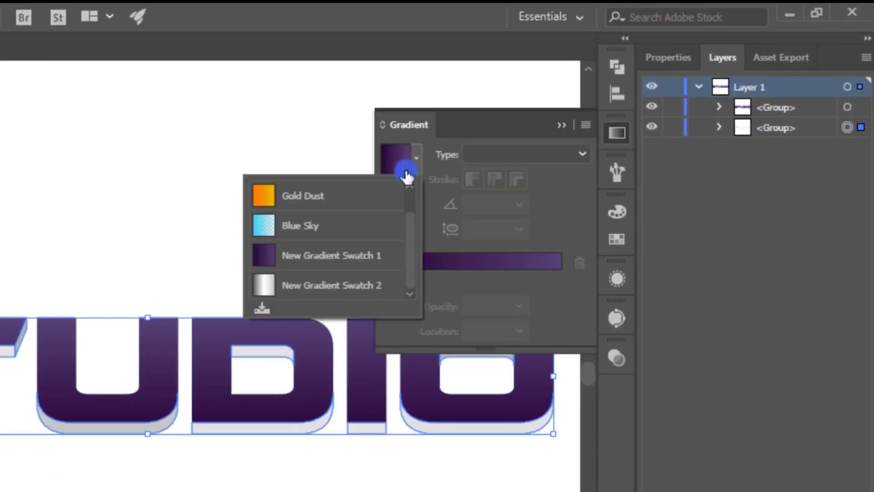
mouse_move(268, 289)
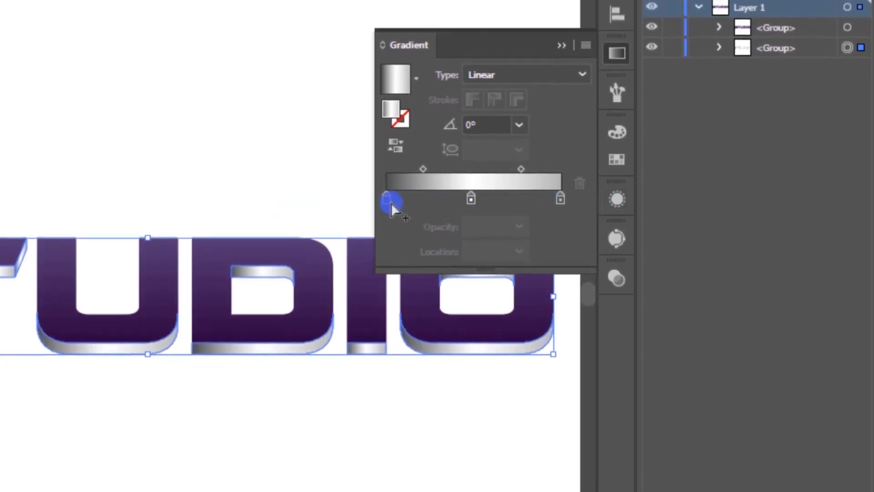
double_click(387, 203)
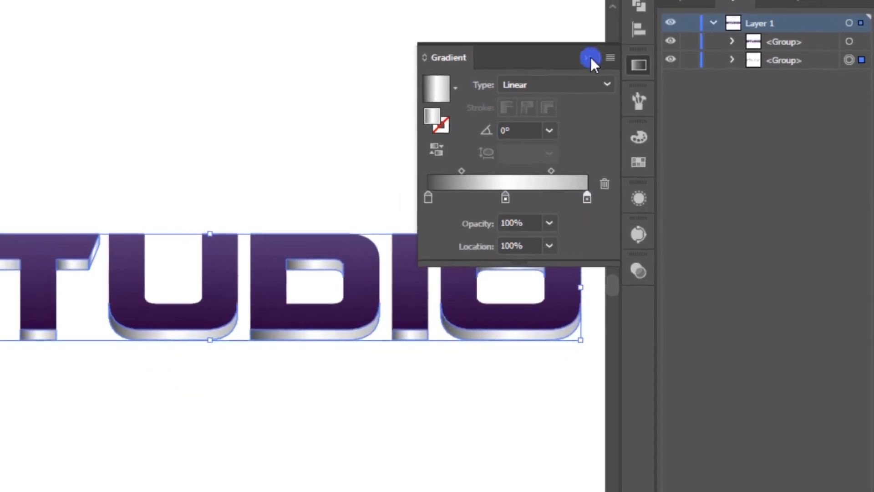
Paste a copy of the faces behind, nudge it down and fill it black.
left_click(590, 58)
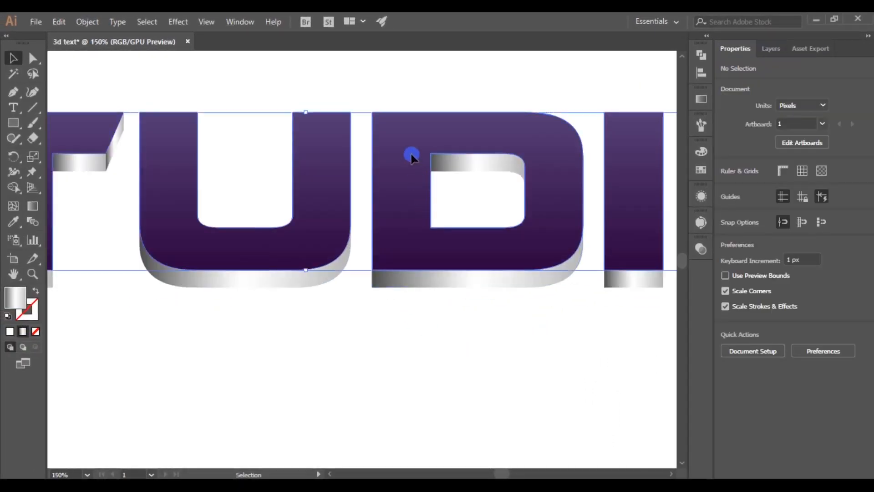
key("ctrl+c")
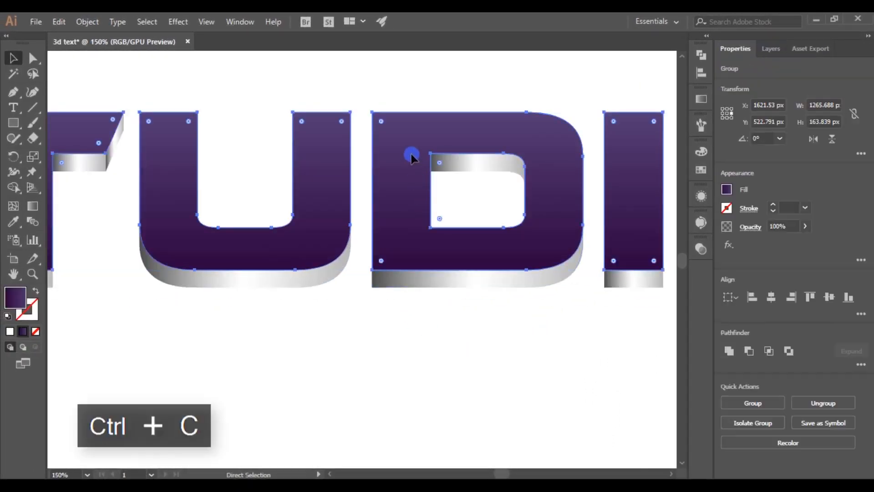
key("ctrl+b")
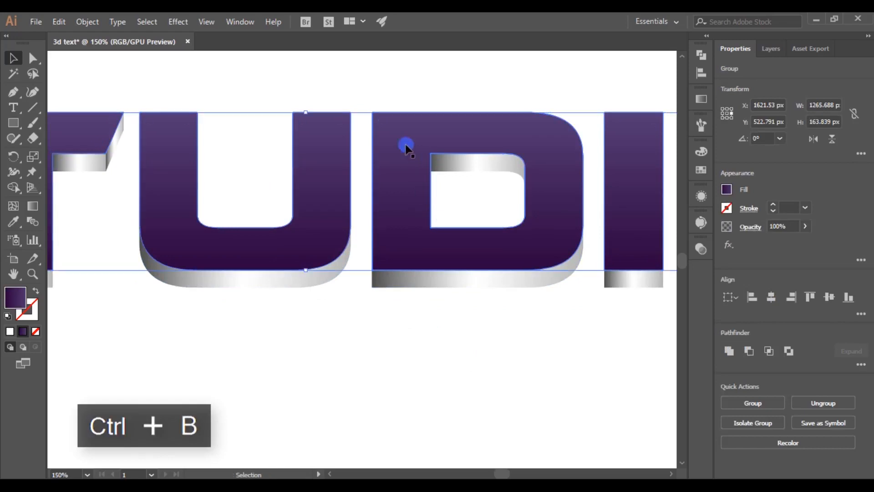
key("ctrl+b")
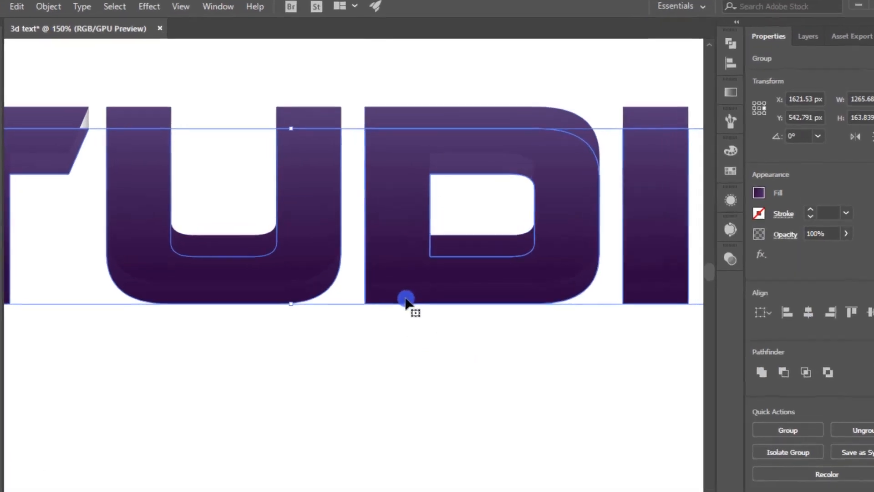
right_click(406, 298)
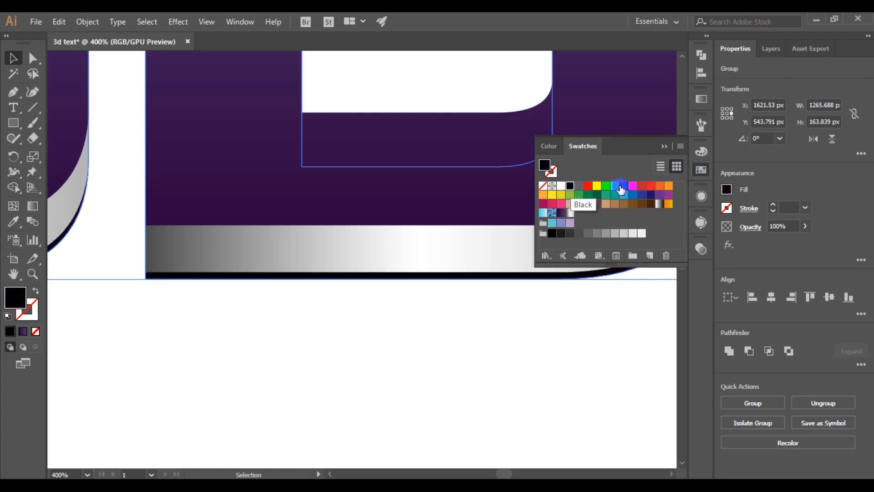
left_click(507, 312)
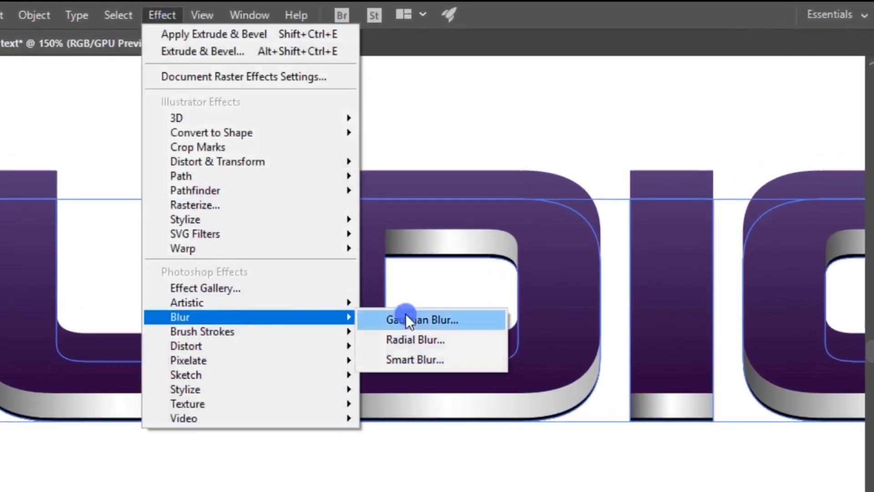
Soften the black shadow copy with a Gaussian Blur of radius 4.
left_click(423, 319)
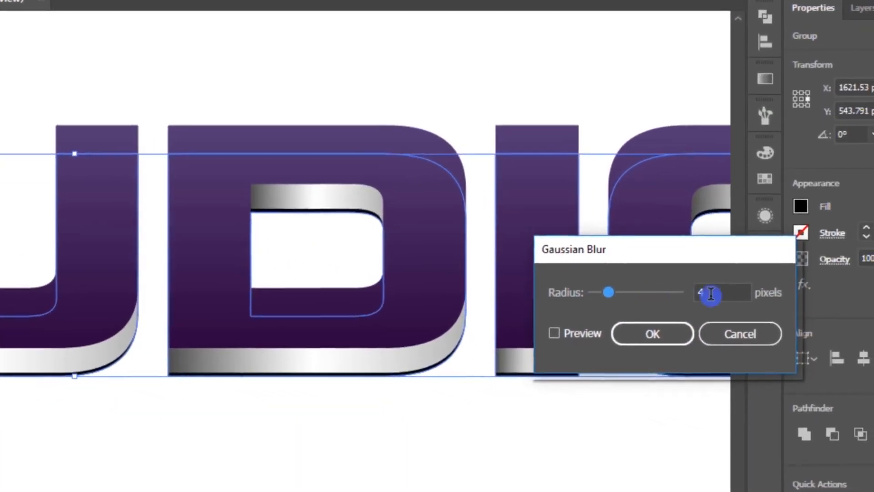
left_click(651, 334)
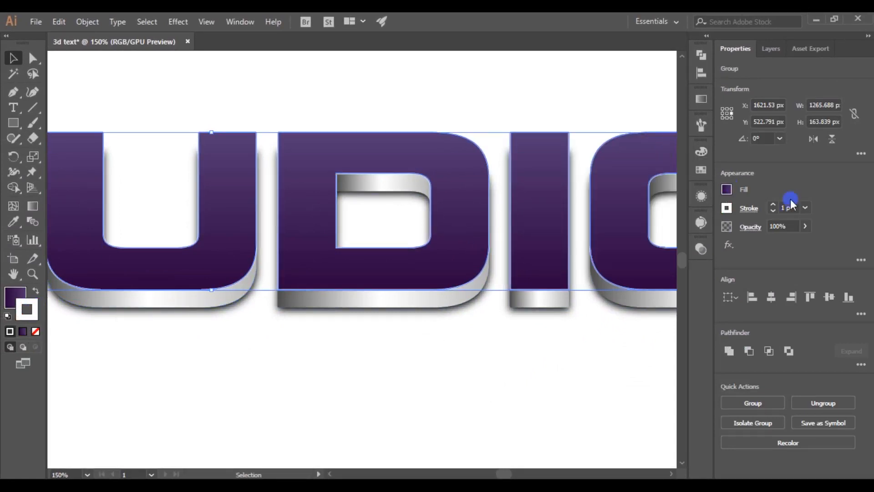
Choose a larger stroke weight for the white outline on the letter faces.
left_click(804, 207)
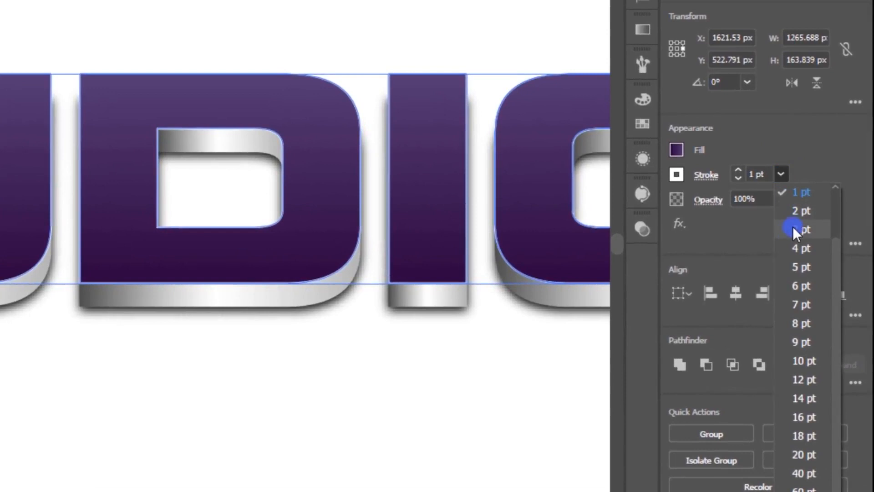
left_click(528, 346)
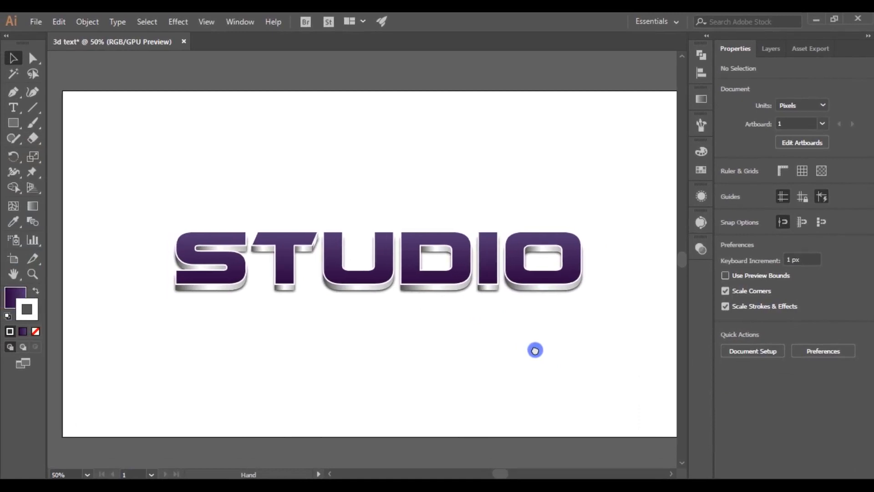
Fill an artboard-sized rectangle behind the text with the saved light gray gradient (New Gradient Swatch 4).
left_click(14, 123)
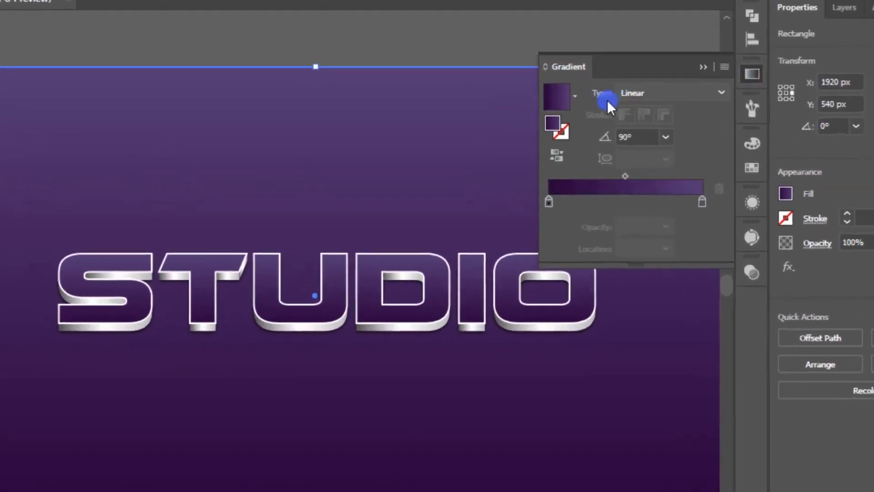
left_click(577, 95)
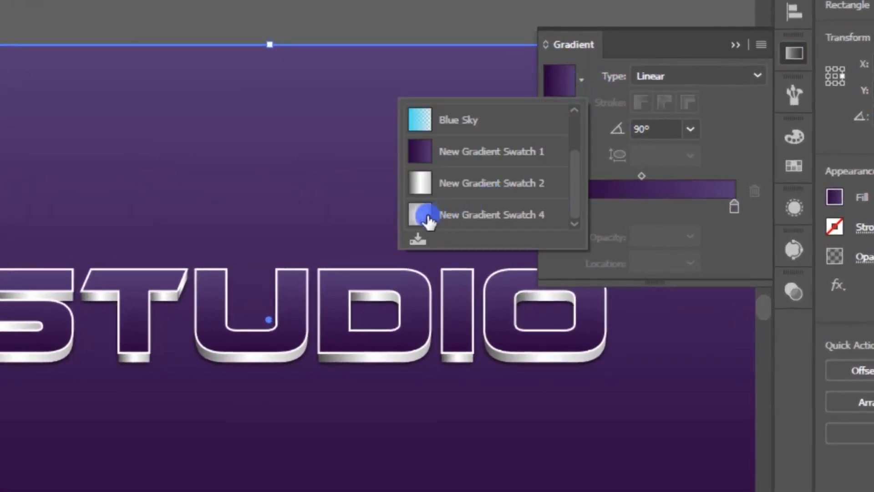
left_click(419, 183)
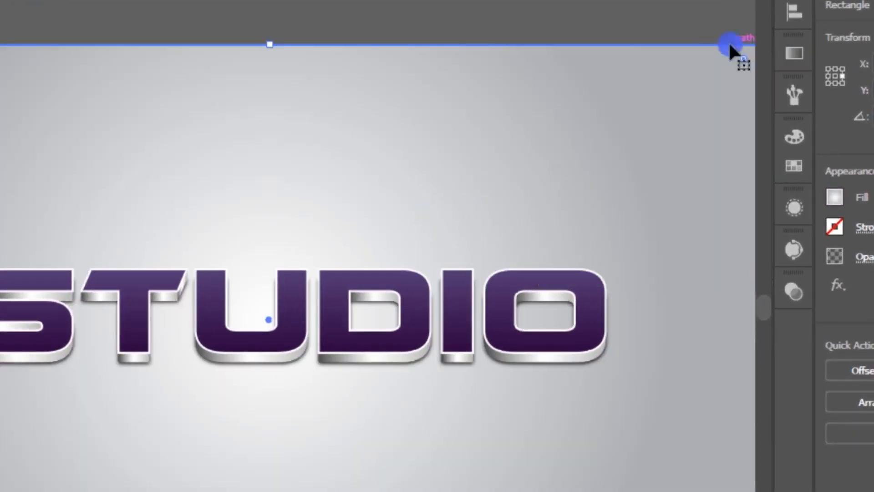